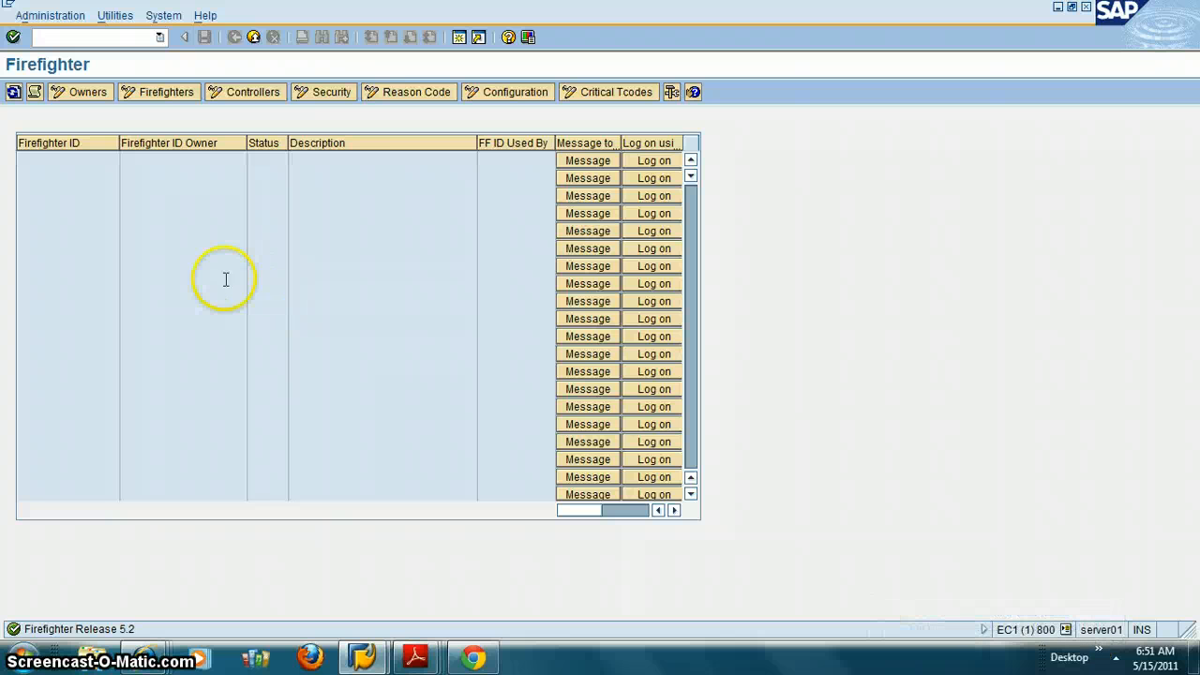
mouse_move(138, 200)
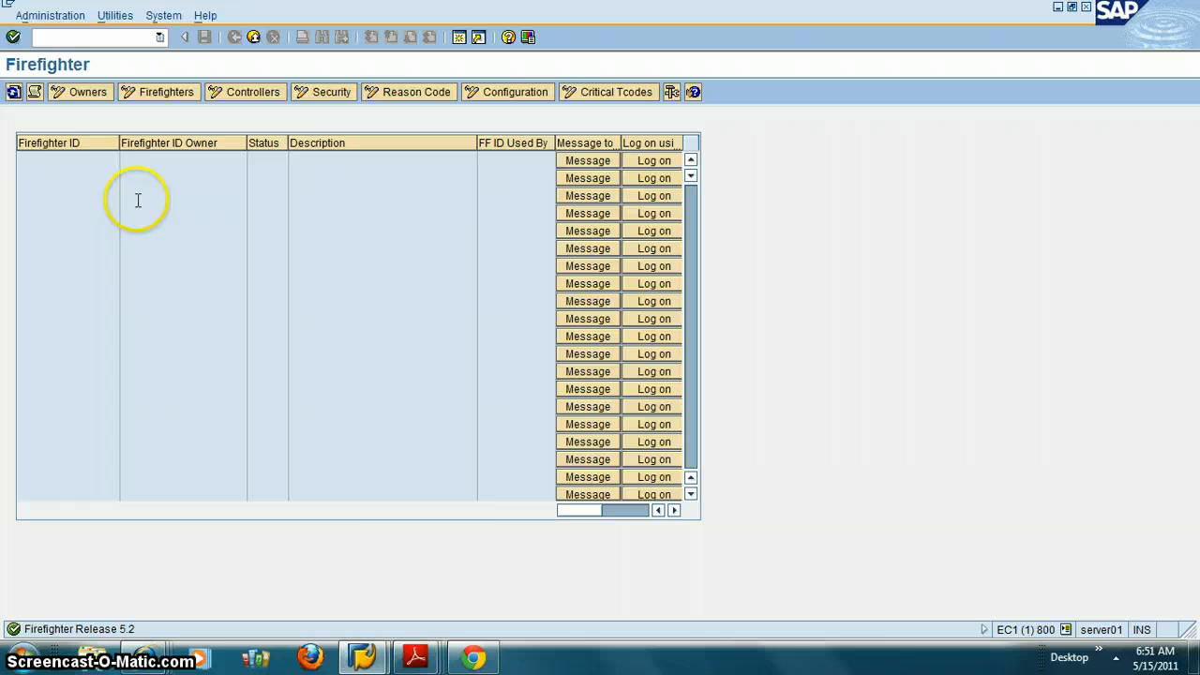
- Open the Owners table showing ZFF_HIREN owned by FF_HIREN1 among seven entries
left_click(81, 91)
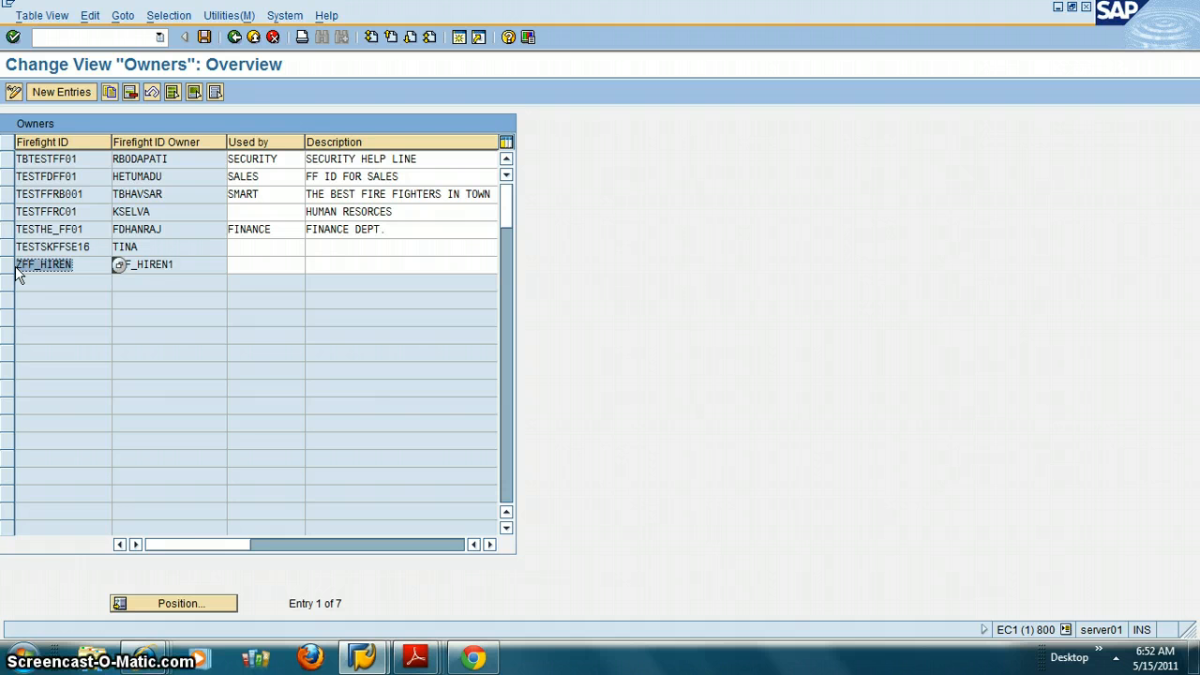
- Inspect ZFF_HIREN's owner entry, then go back to the Firefighter main screen
left_click(80, 263)
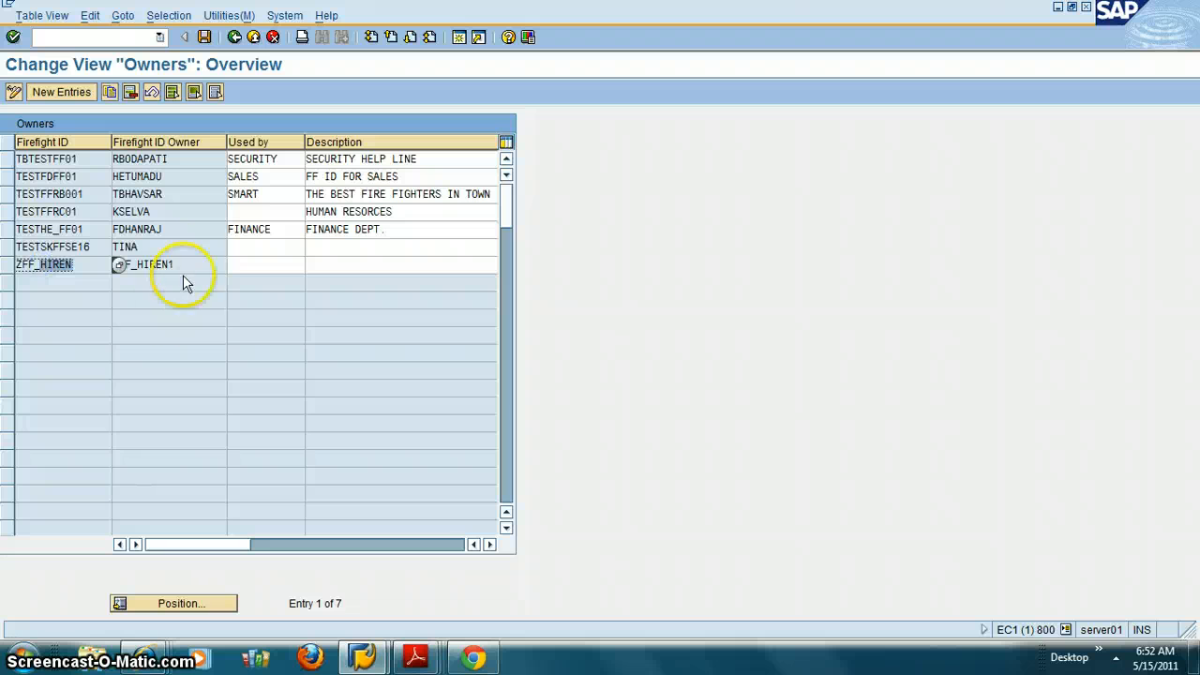
left_click(141, 263)
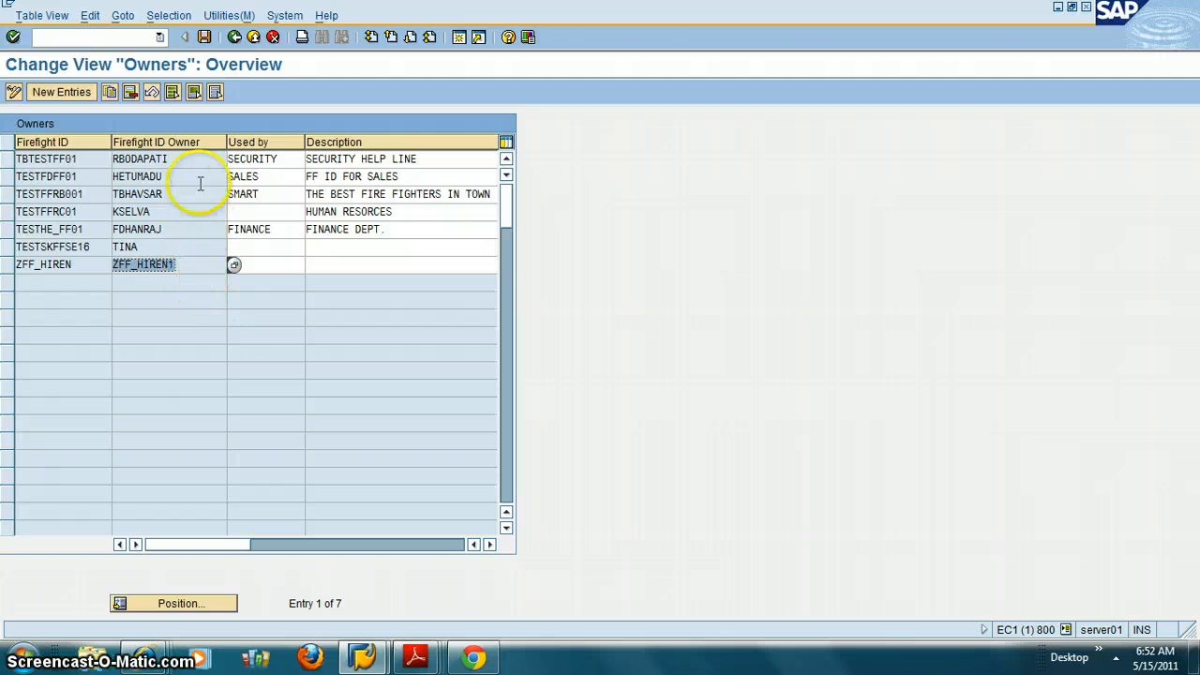
mouse_move(255, 36)
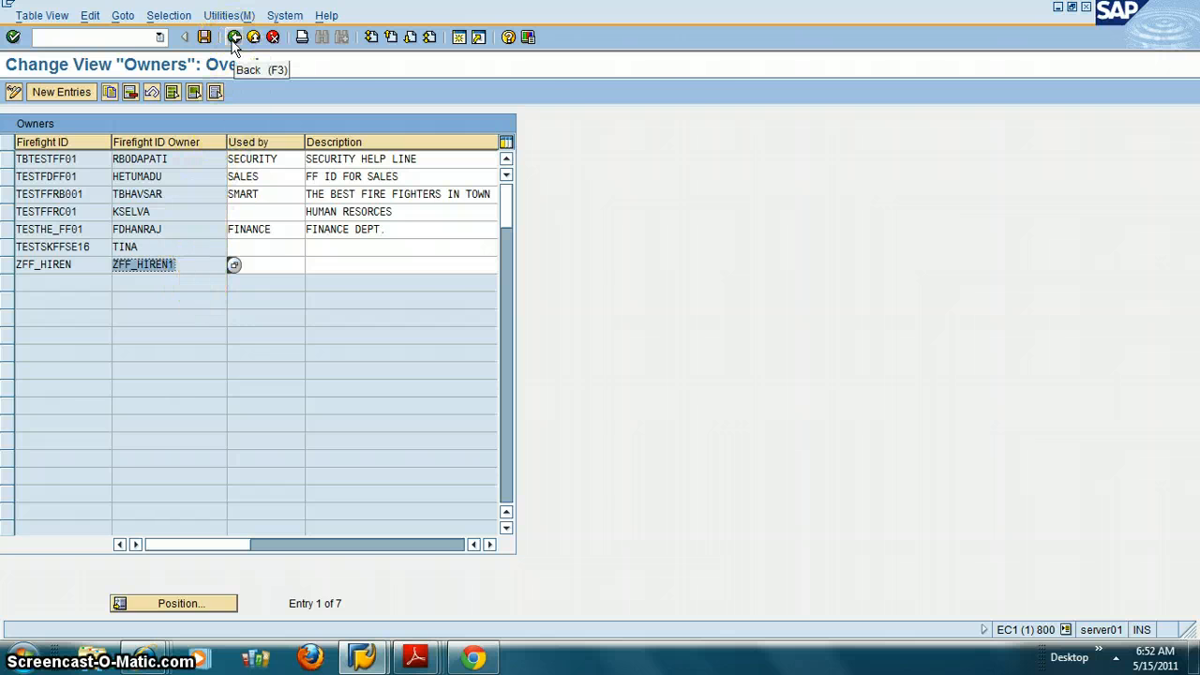
left_click(229, 39)
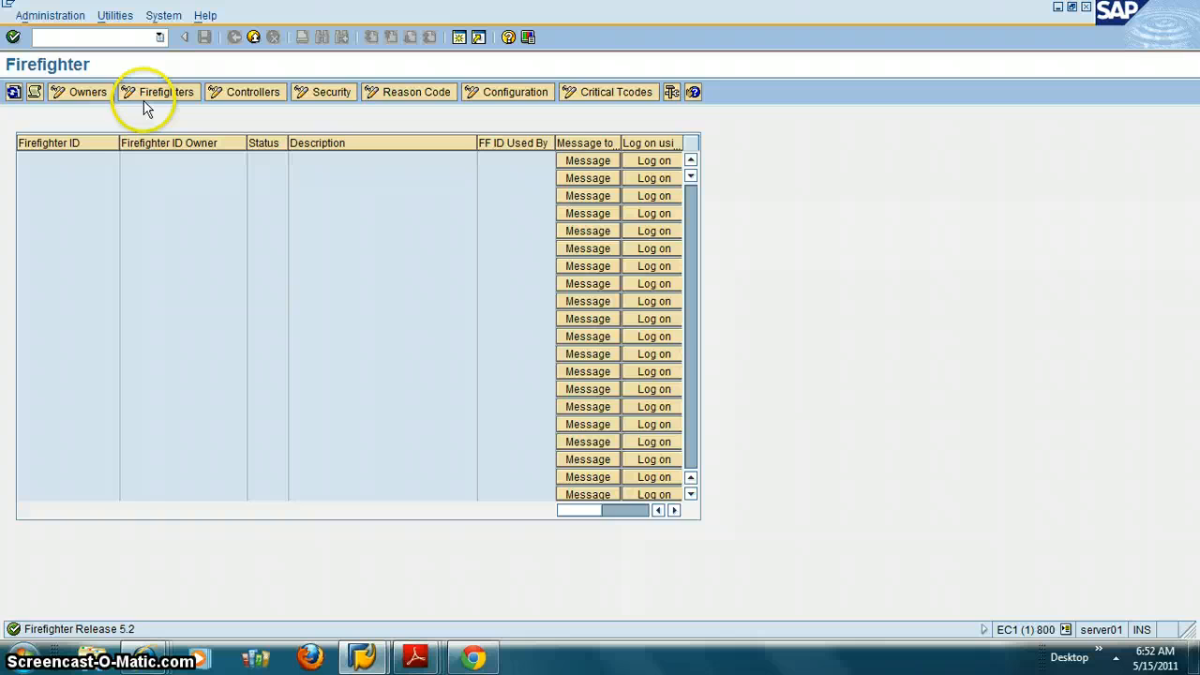
- Open the Firefighters table and select ZFF_HIREN, assigned TESTFORVIRSA (21.03.2011–30.04.2011)
left_click(164, 91)
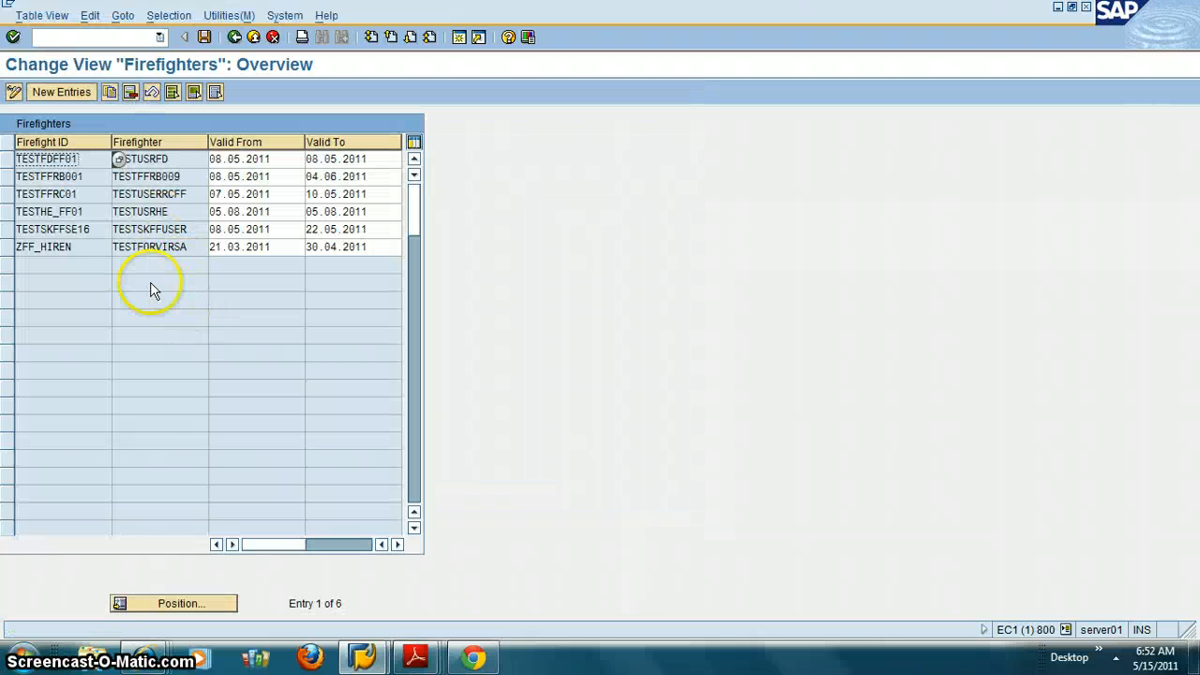
mouse_move(128, 298)
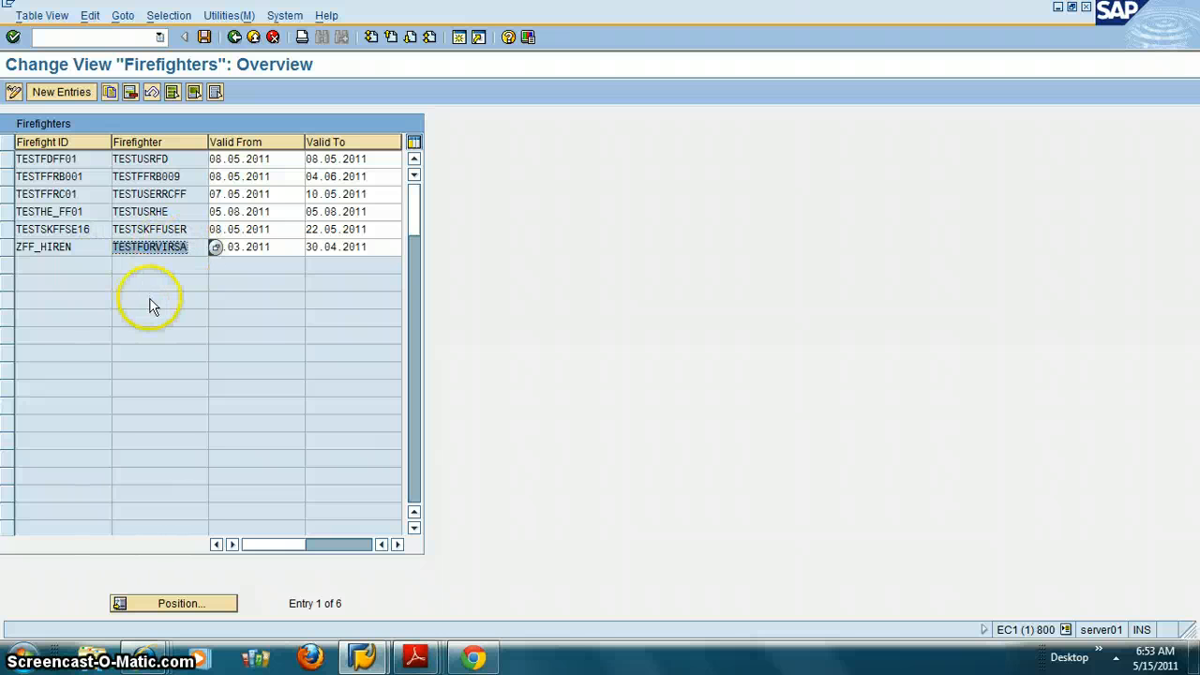
left_click(9, 248)
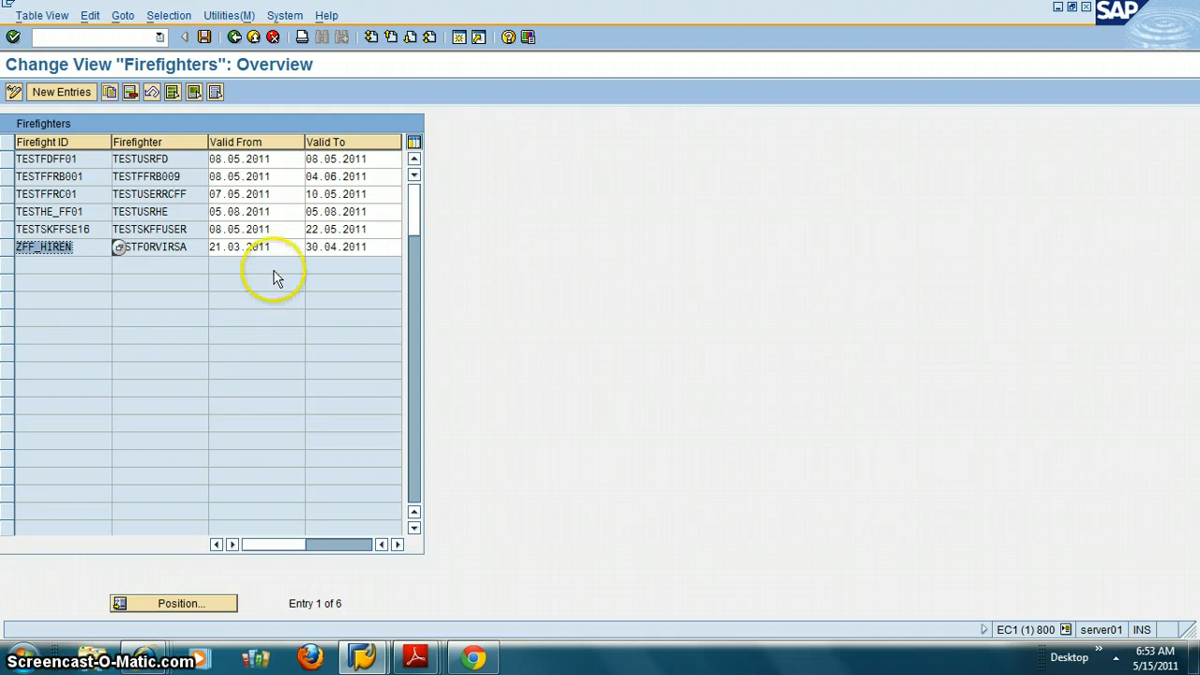
mouse_move(260, 288)
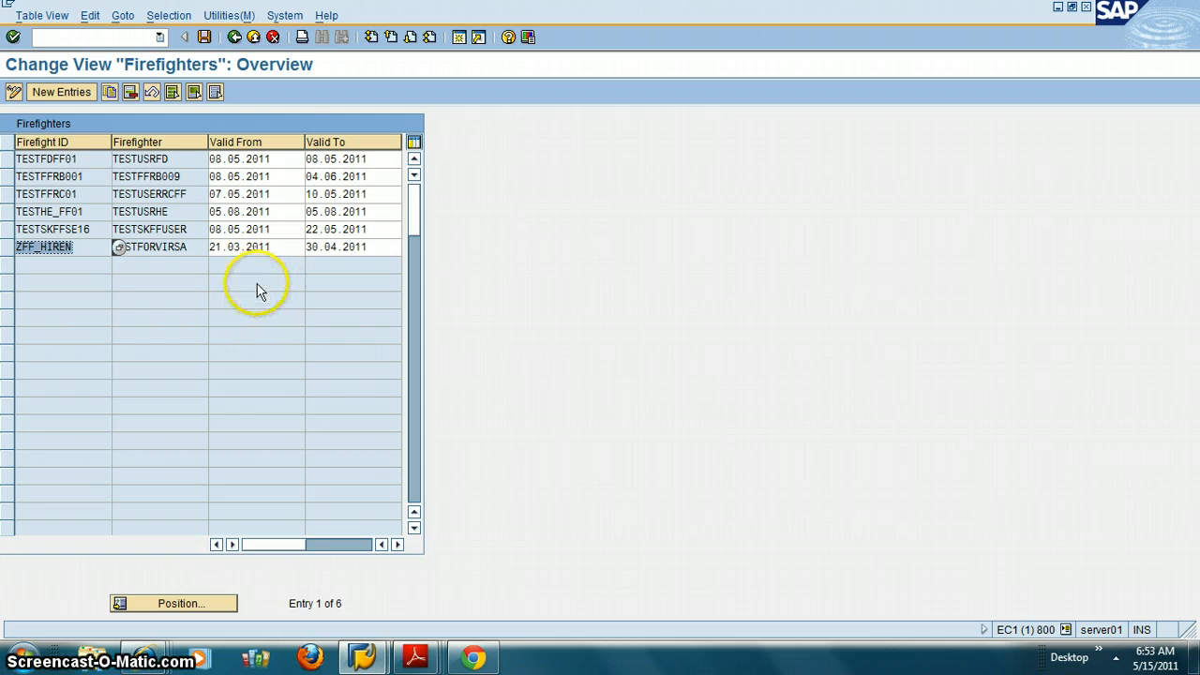
- Open the Controllers table showing TESTSKFFSE16 with controller 102 and Display usage
left_click(246, 32)
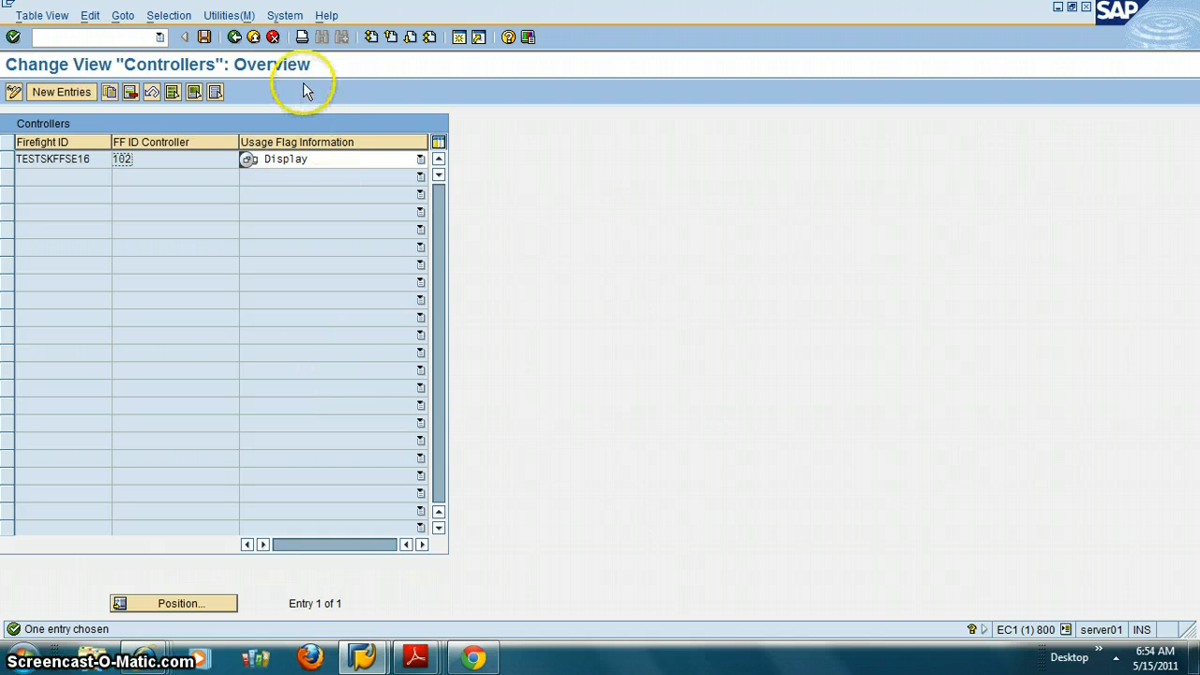
mouse_move(237, 37)
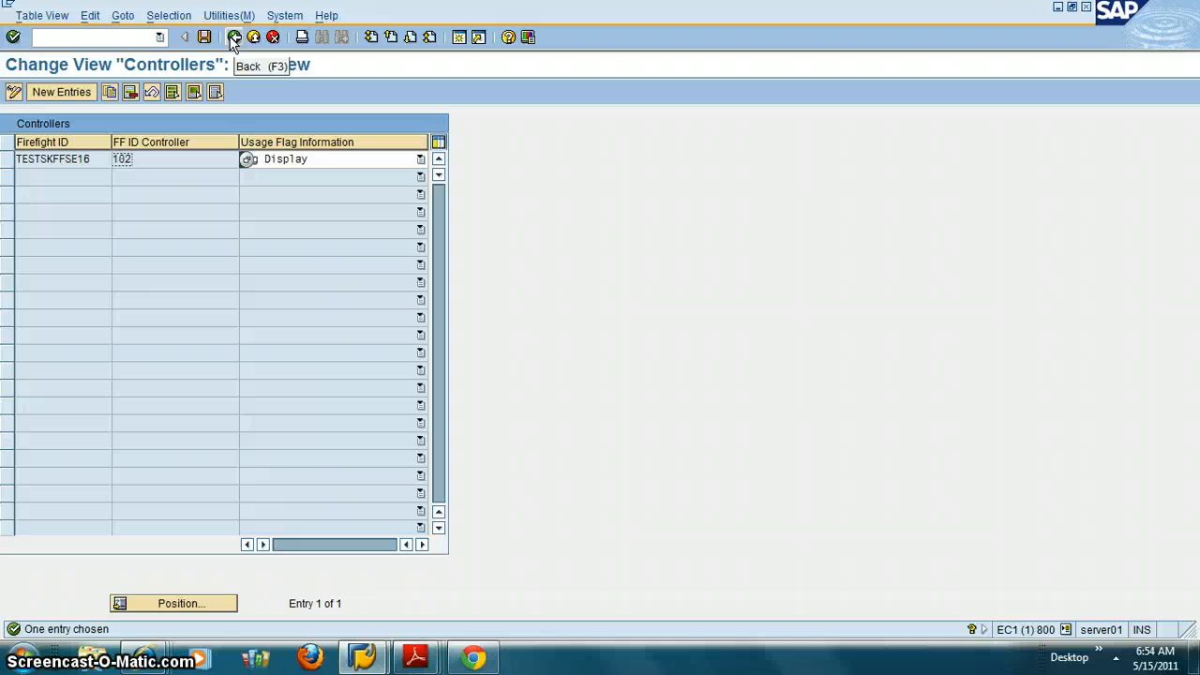
- Leave the Controllers table for the main Firefighter administration screen
left_click(236, 37)
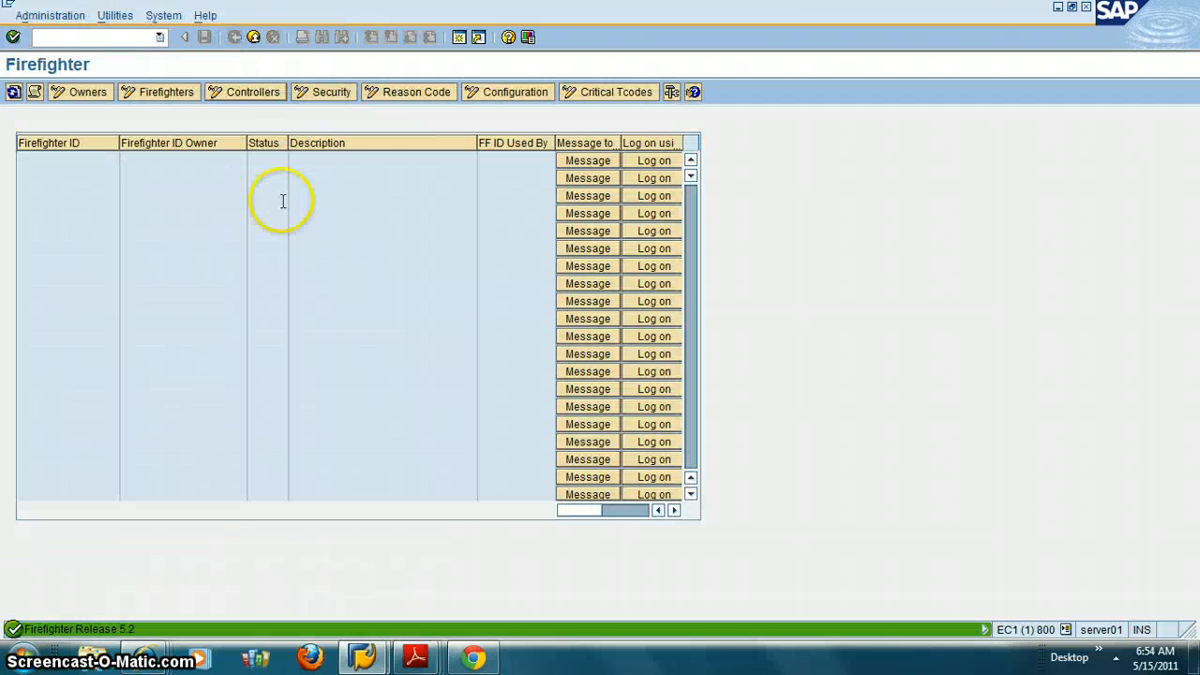
mouse_move(535, 413)
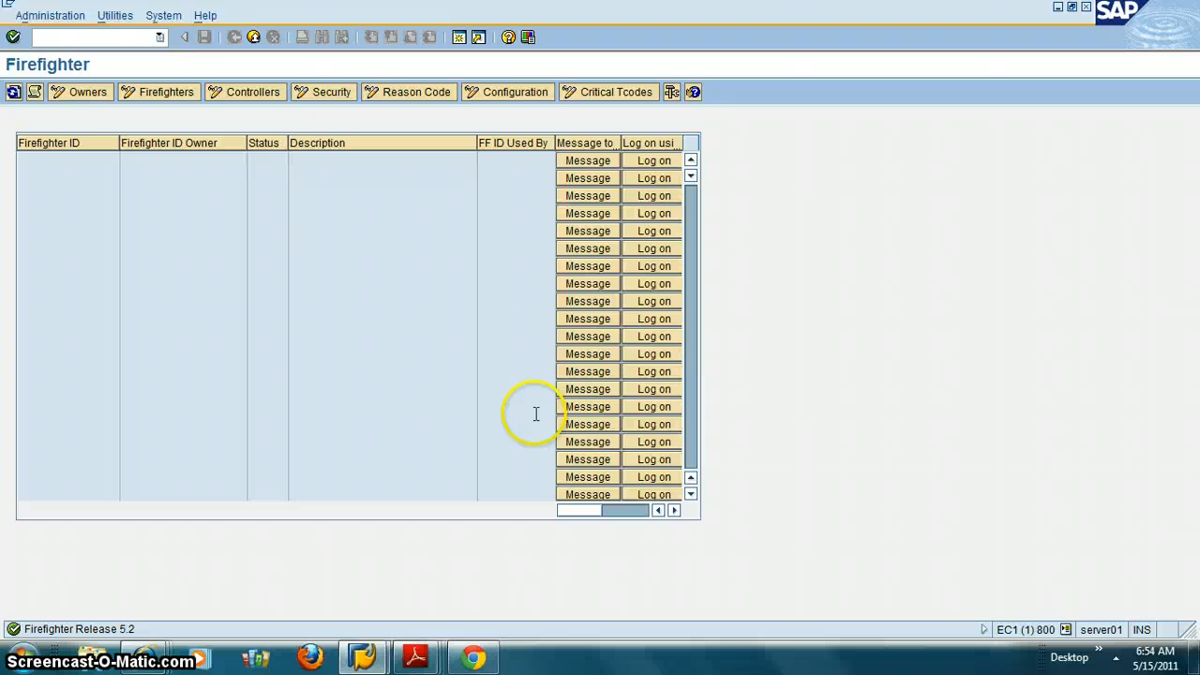
mouse_move(550, 439)
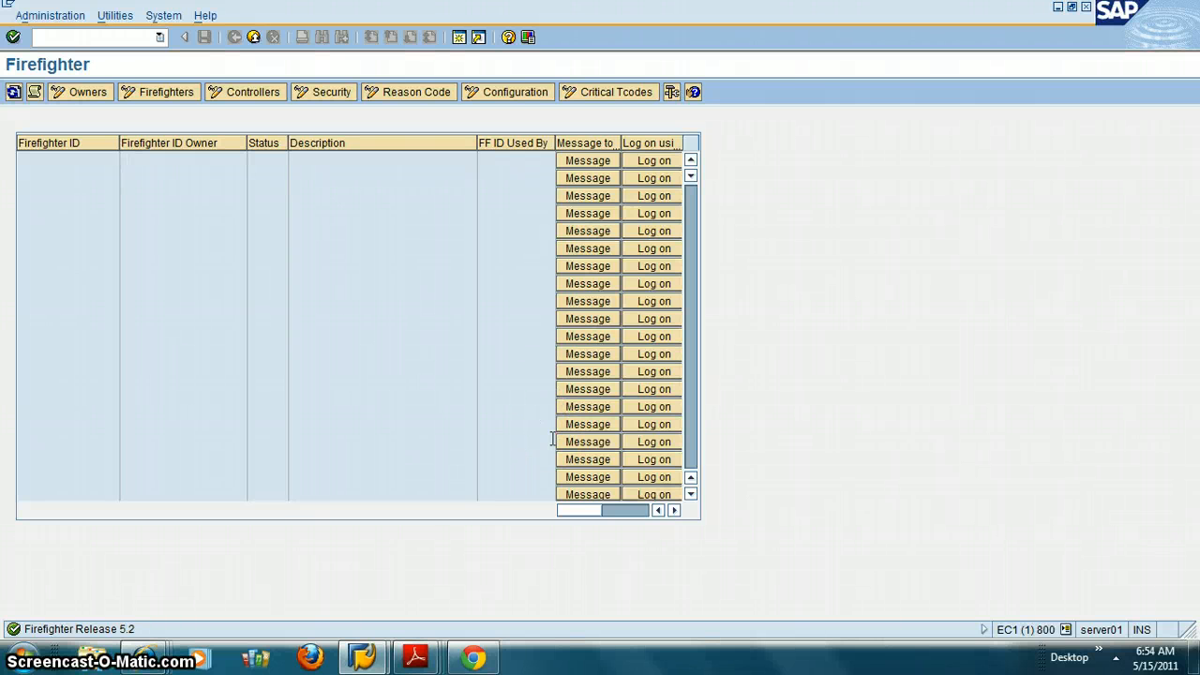